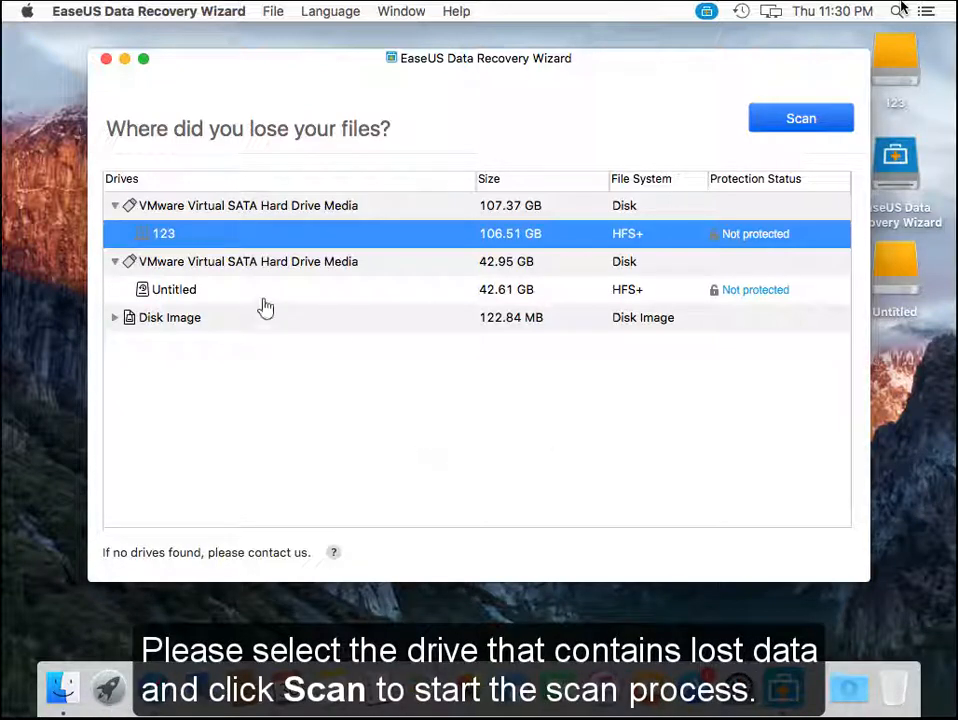
# Step: Scan the 42.61 GB Untitled (HFS+) partition on the second VMware drive for lost files
pyautogui.click(174, 288)
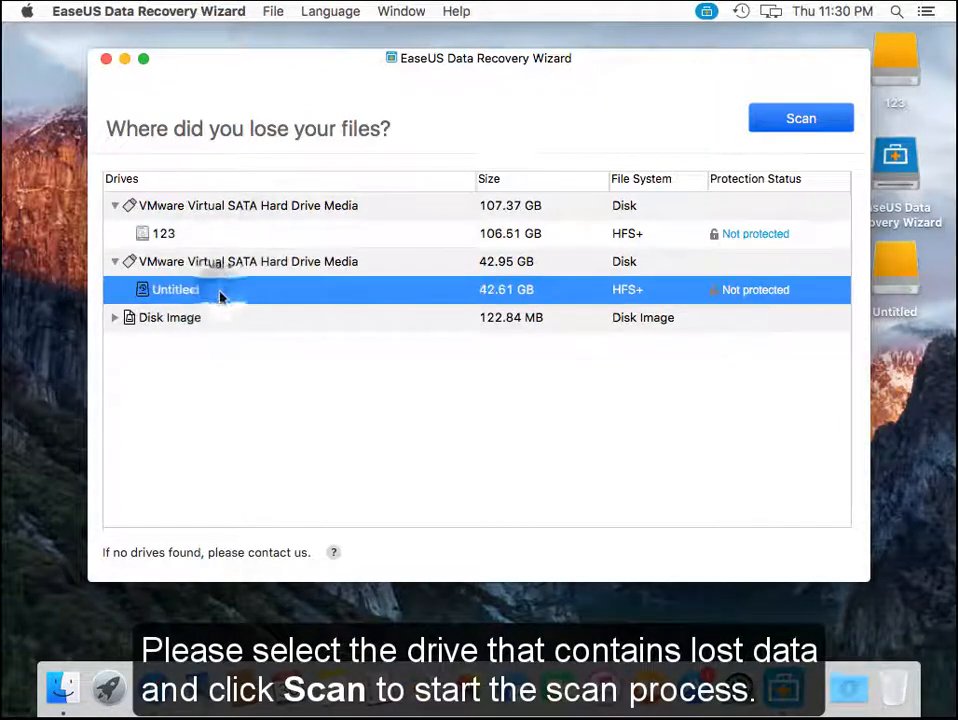
pyautogui.click(800, 116)
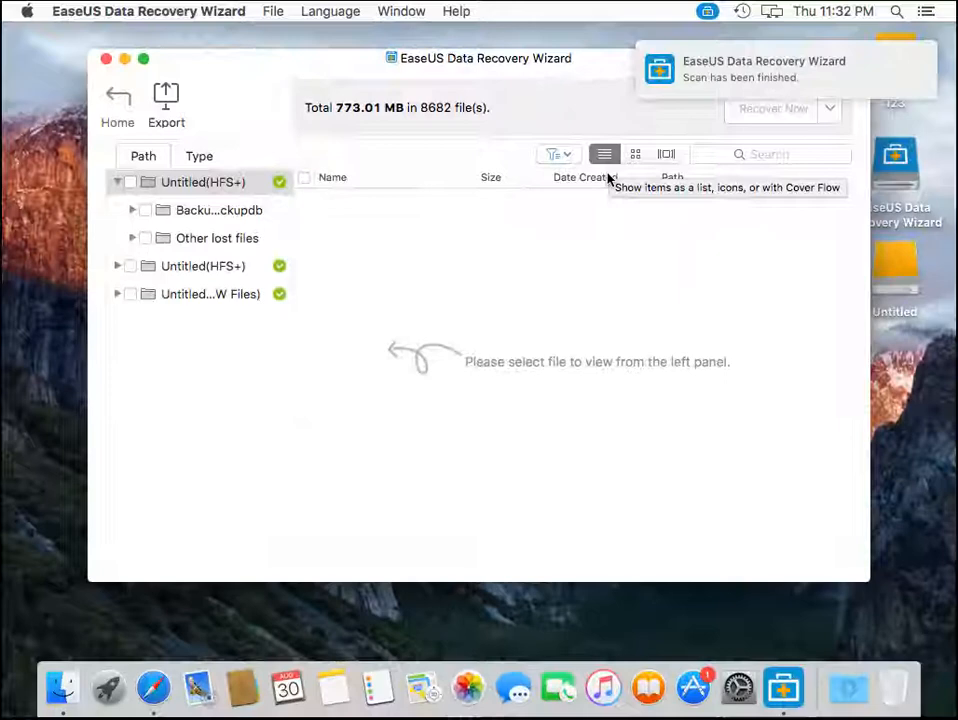
pyautogui.moveTo(500, 424)
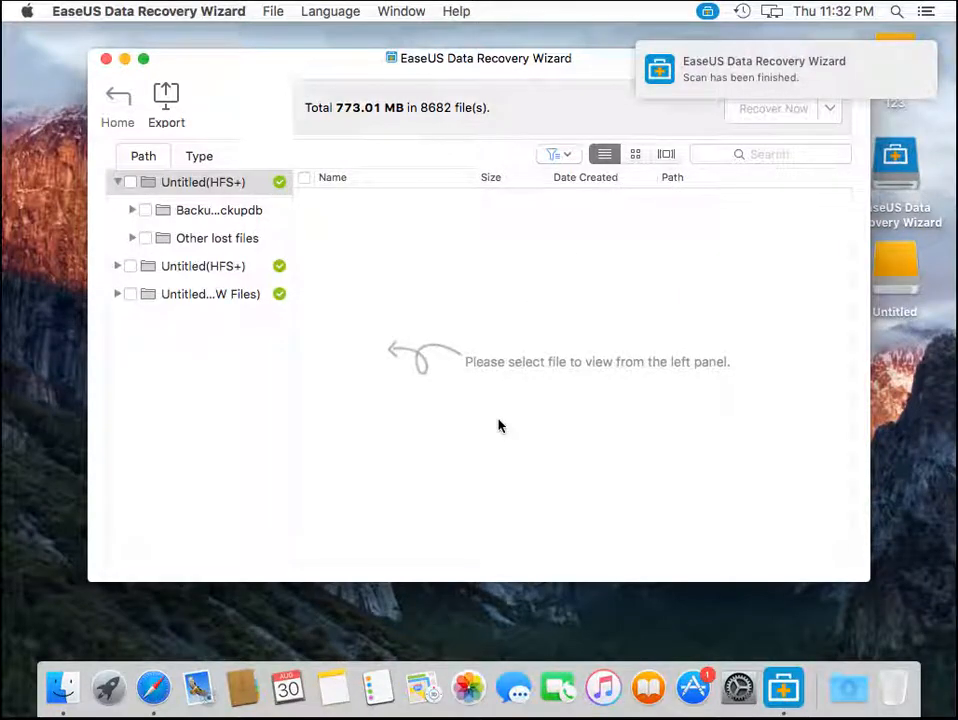
# Step: Browse Other lost files, then list the second Untitled (HFS+) volume's recovered files
pyautogui.click(216, 238)
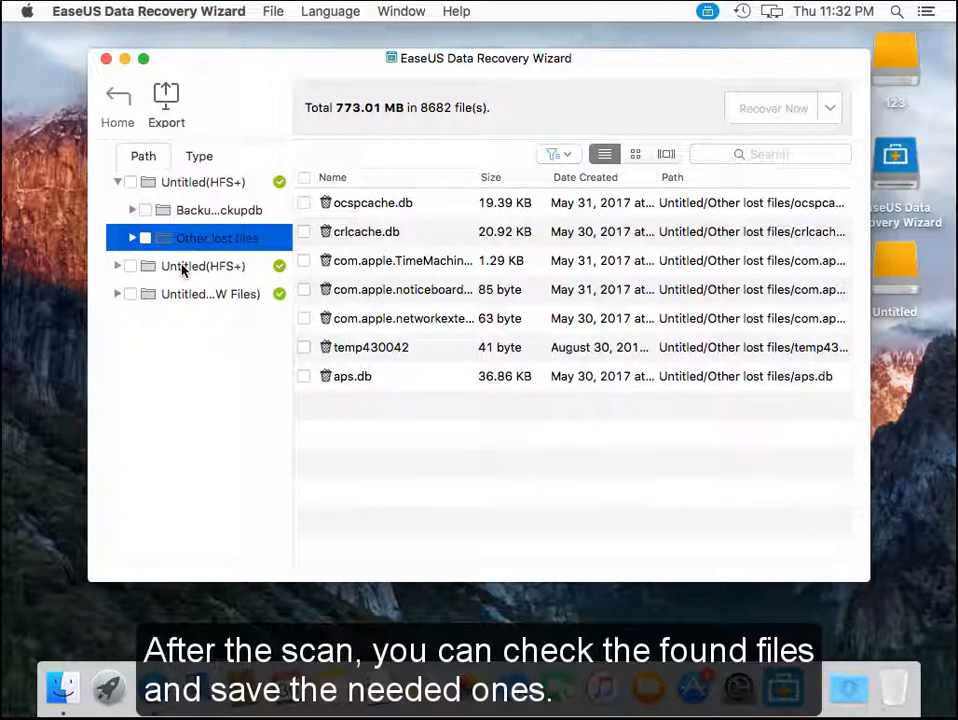
pyautogui.click(200, 264)
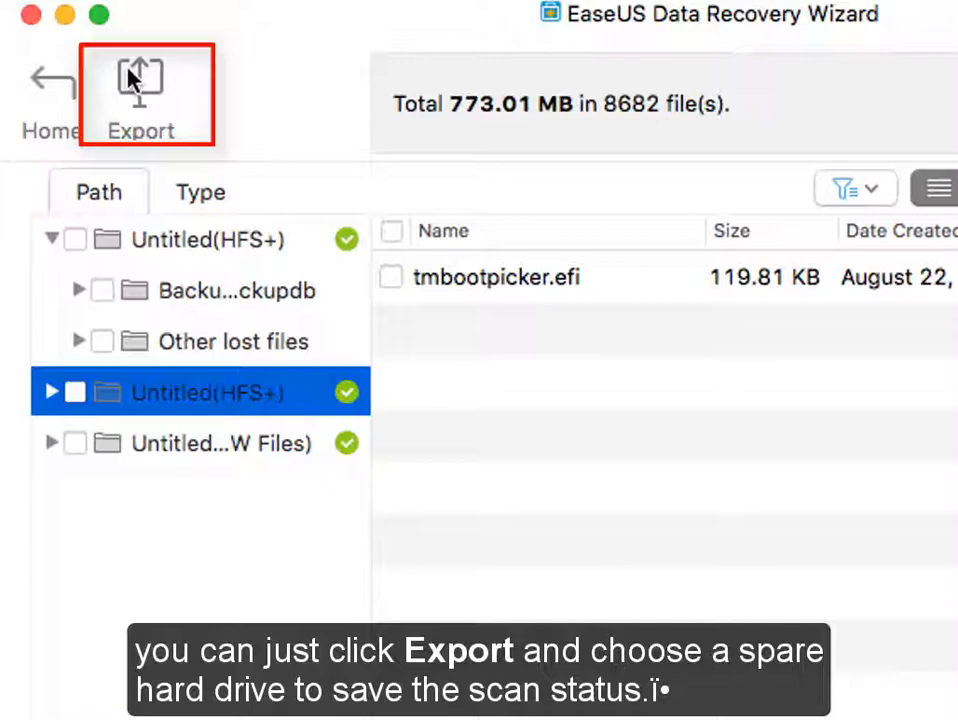
pyautogui.click(136, 80)
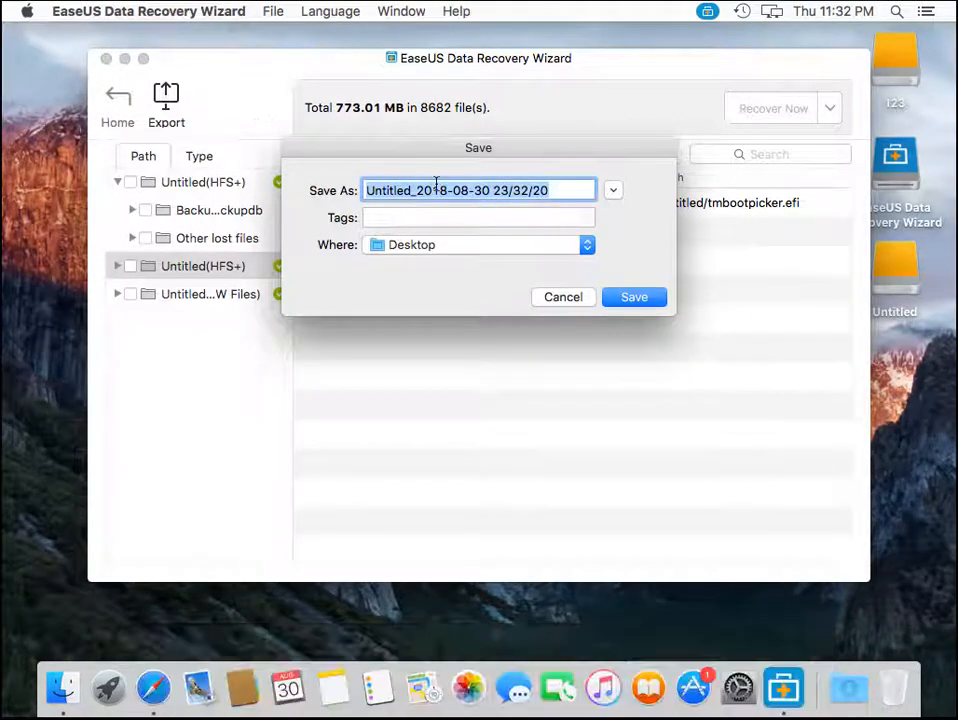
pyautogui.moveTo(632, 296)
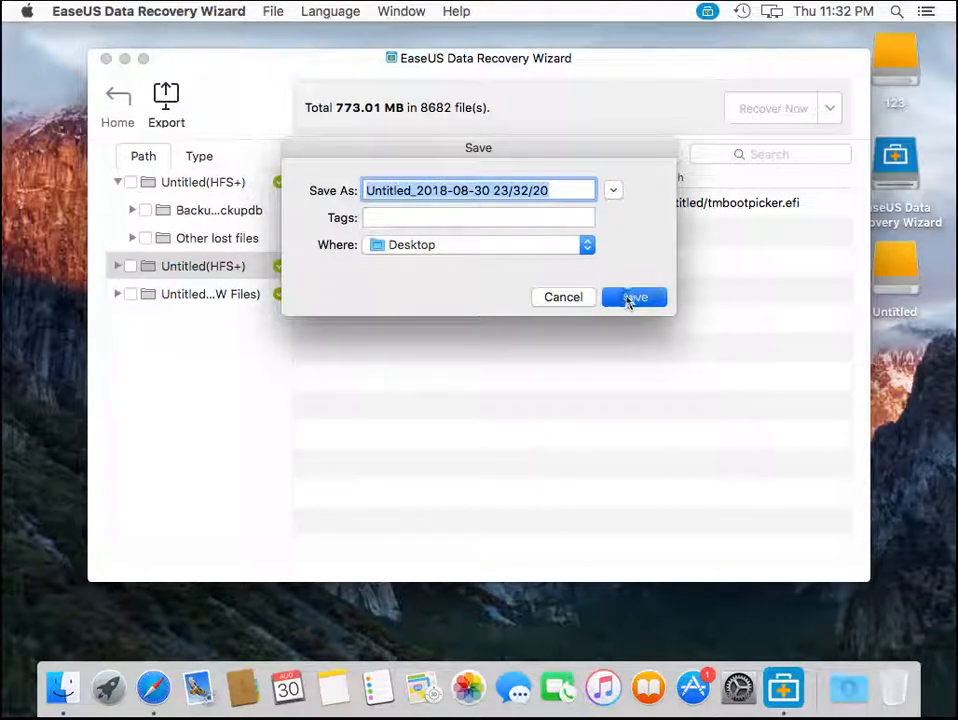
pyautogui.click(634, 296)
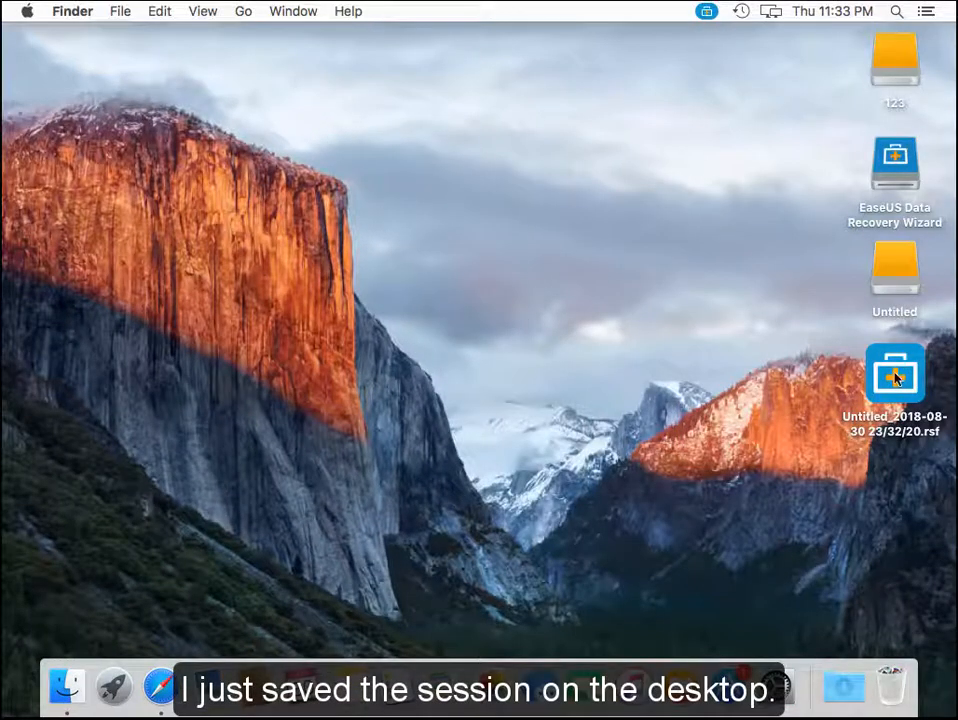
# Step: Move the exported .rsf file to the desktop centre and launch it
pyautogui.click(896, 376)
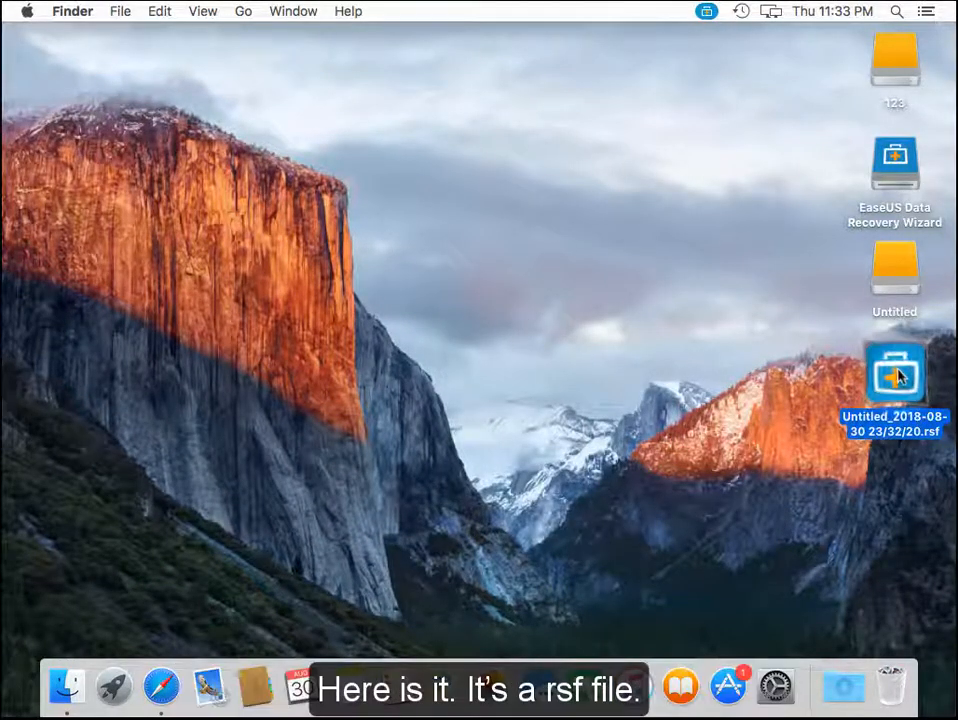
pyautogui.moveTo(892, 372); pyautogui.dragTo(480, 296)
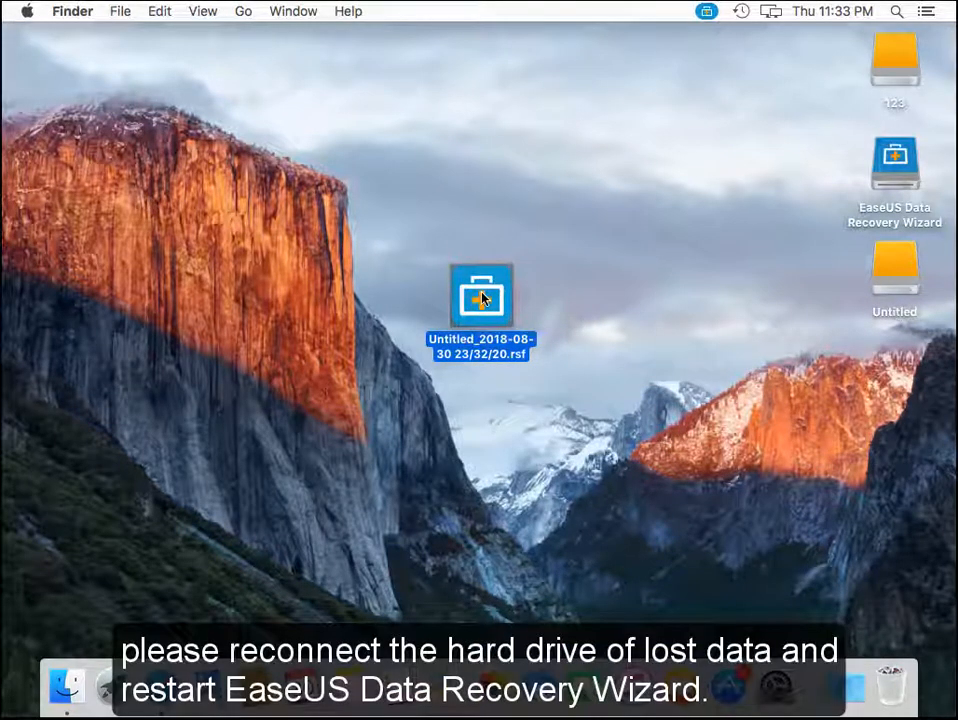
pyautogui.doubleClick(480, 296)
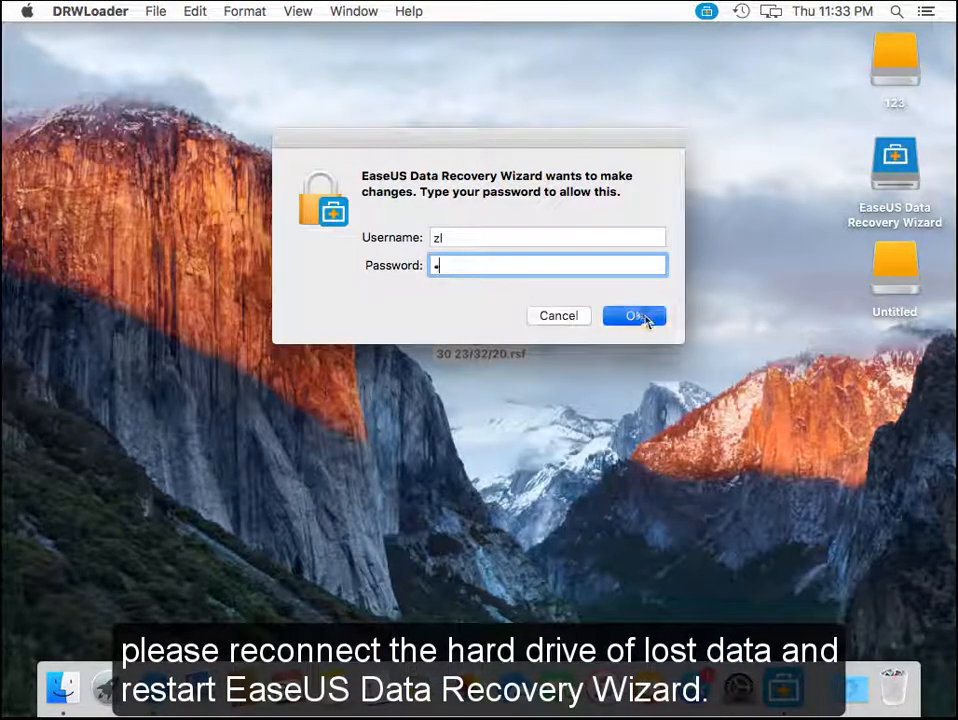
# Step: Authorise with the admin password so the saved 8,682-file scan reopens, then return to the start screen
pyautogui.click(634, 316)
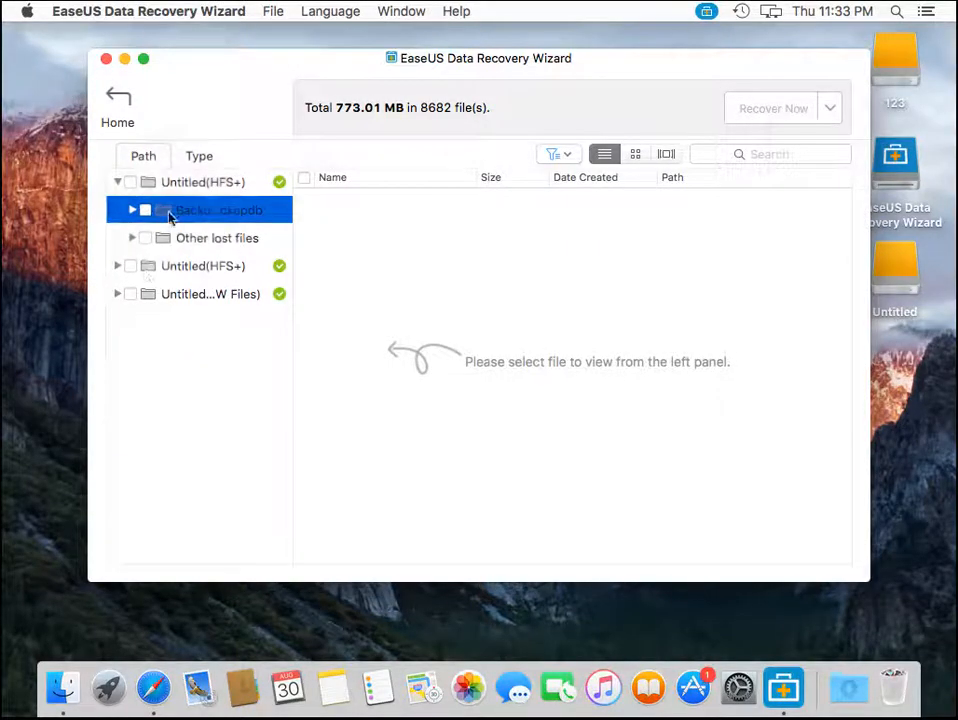
pyautogui.click(116, 98)
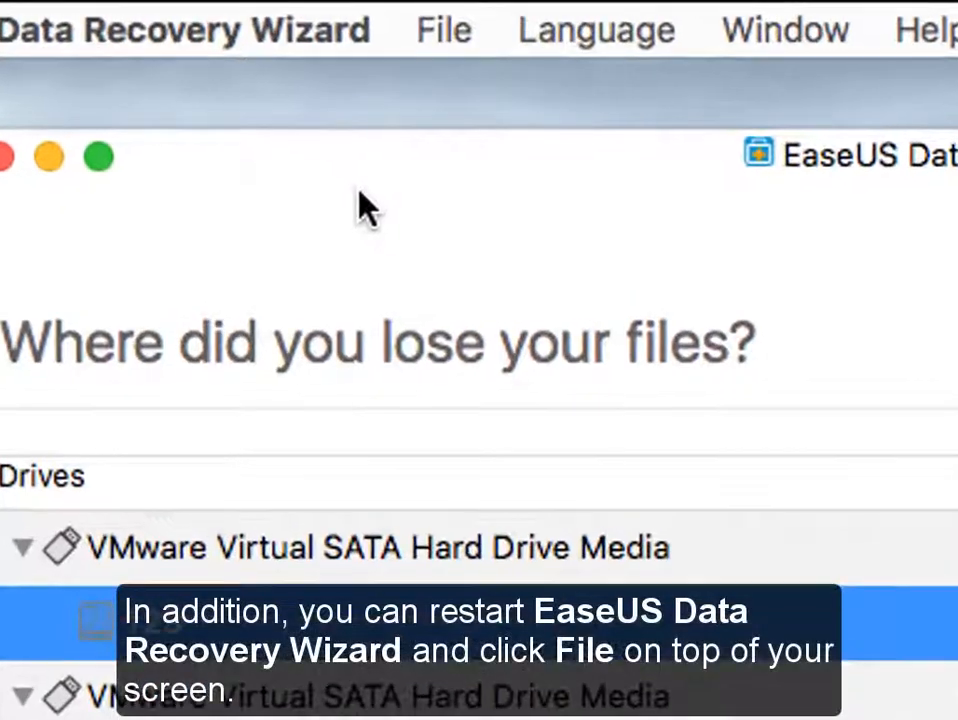
# Step: Choose Import Scan Status from the File menu
pyautogui.click(444, 30)
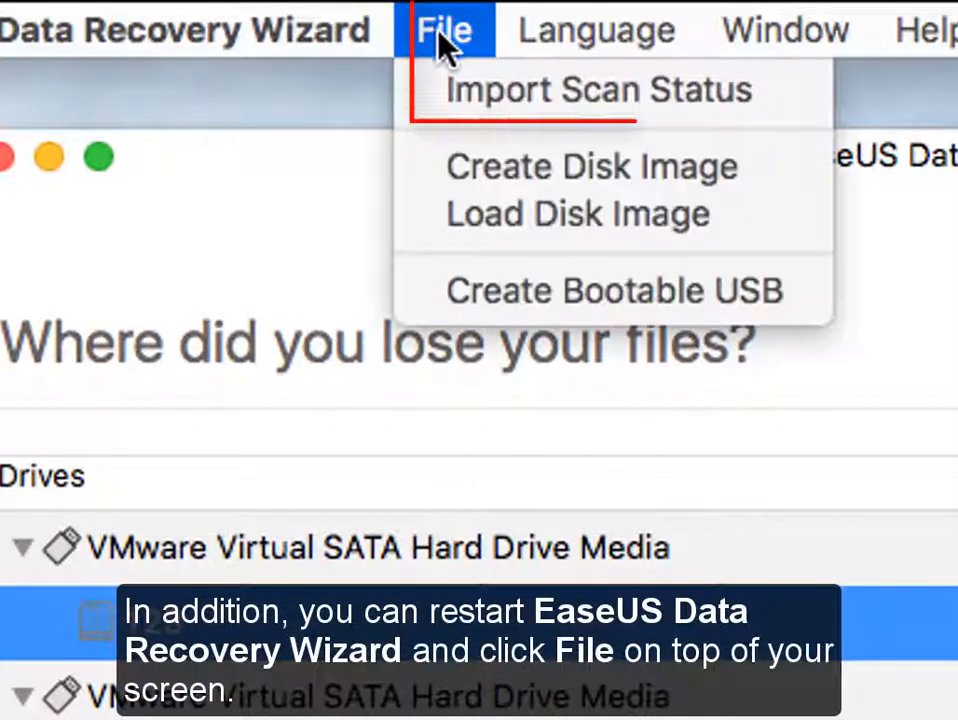
pyautogui.moveTo(536, 110)
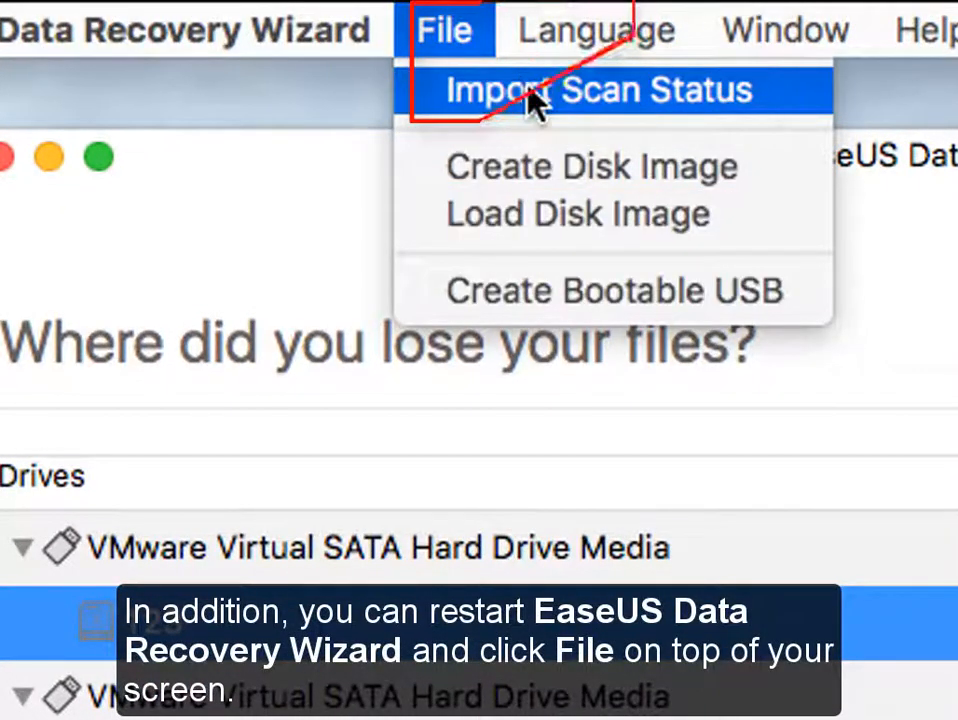
pyautogui.click(604, 92)
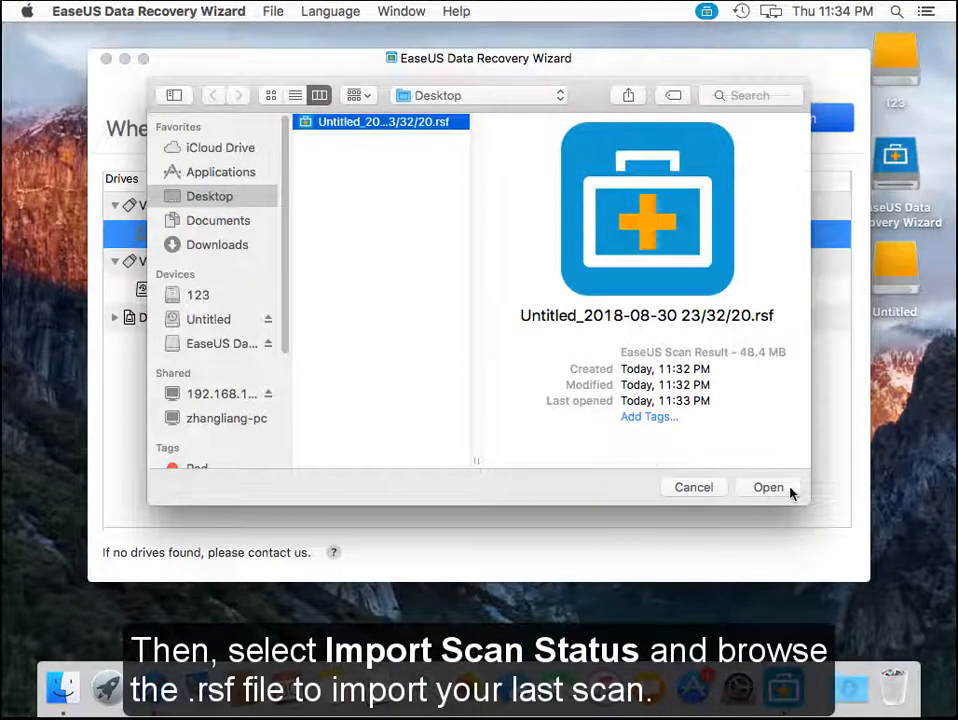
pyautogui.click(768, 488)
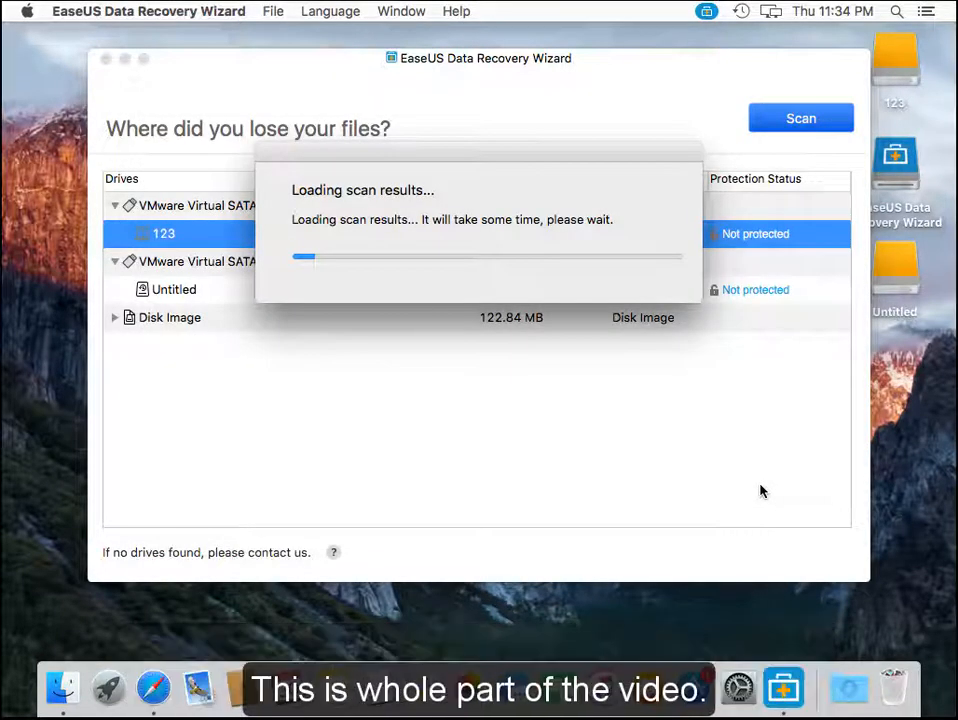